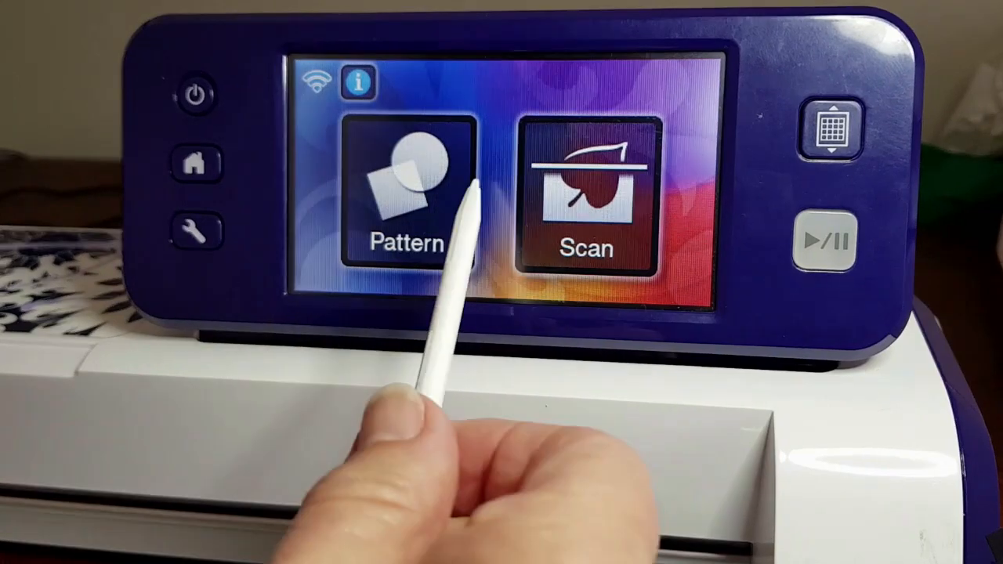
Go from the home screen into the built-in Pattern categories
left_click(404, 196)
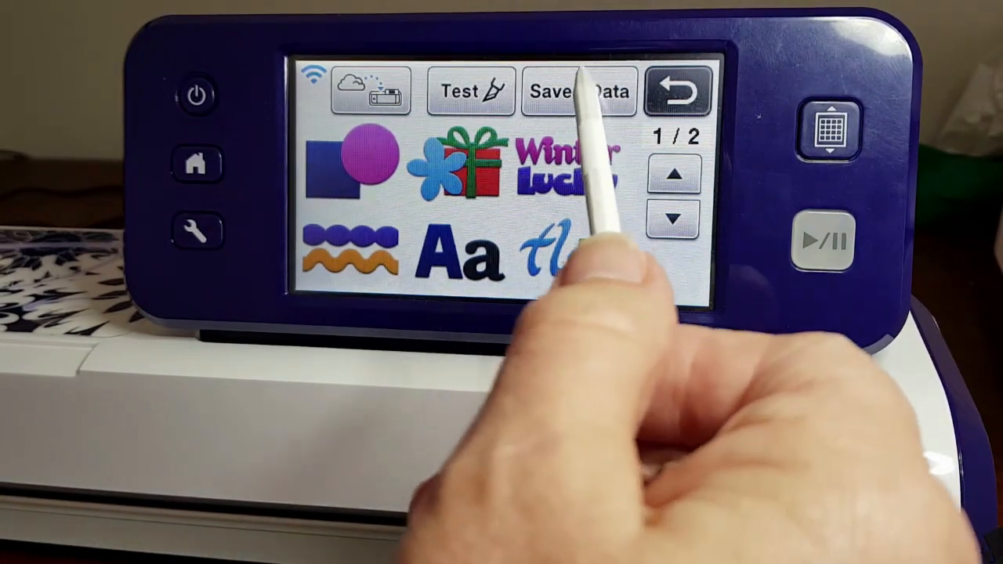
Browse the USB drive's folders from Save Data, then return to the data-source choices
left_click(578, 89)
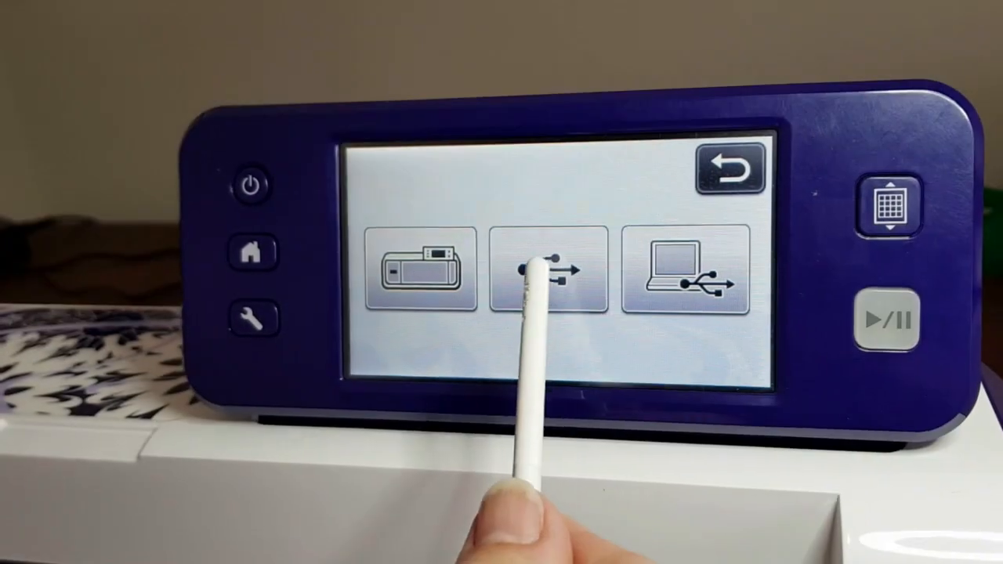
left_click(548, 270)
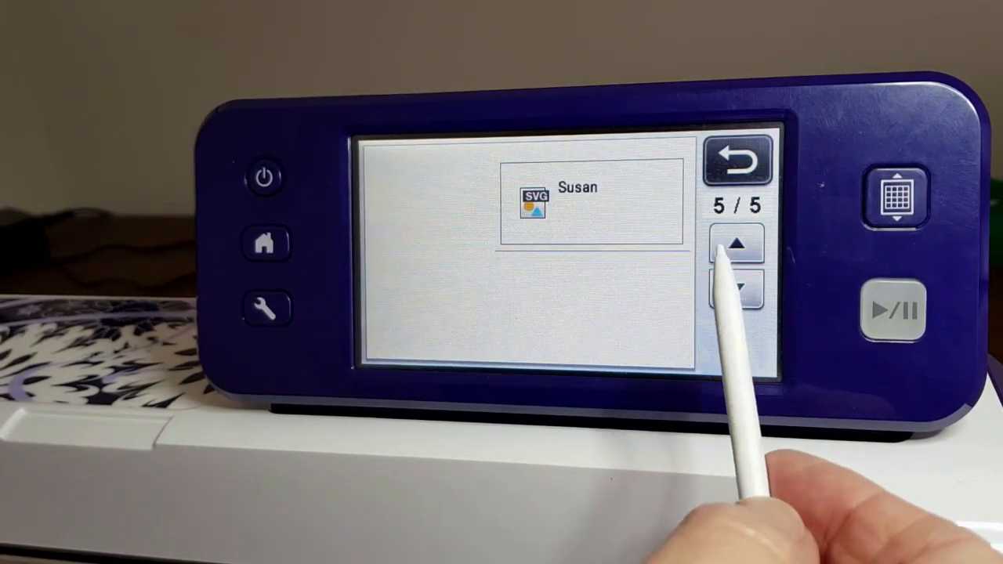
left_click(737, 244)
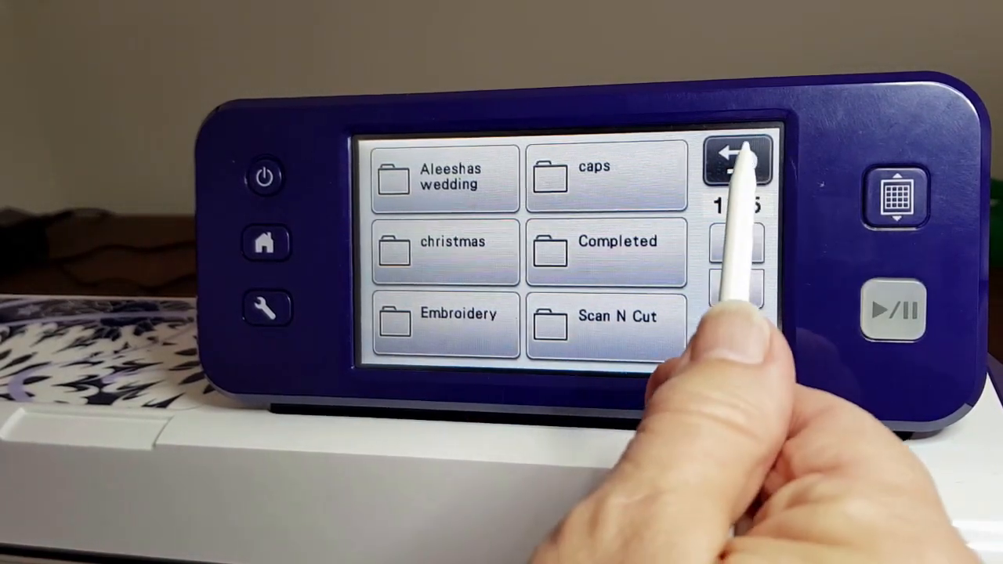
left_click(736, 160)
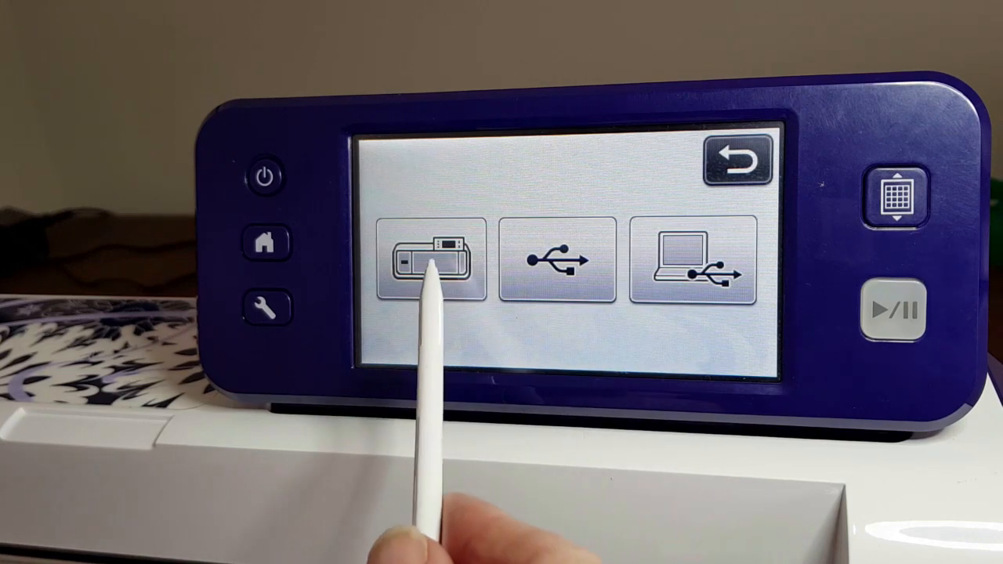
Page through the machine-memory designs from M000001 to page 7 of 9
left_click(426, 259)
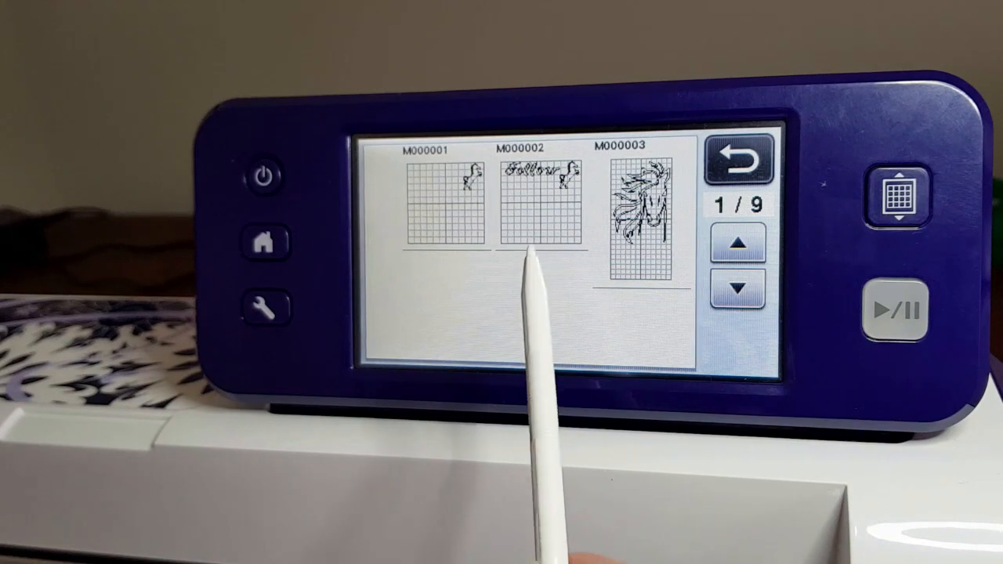
left_click(736, 285)
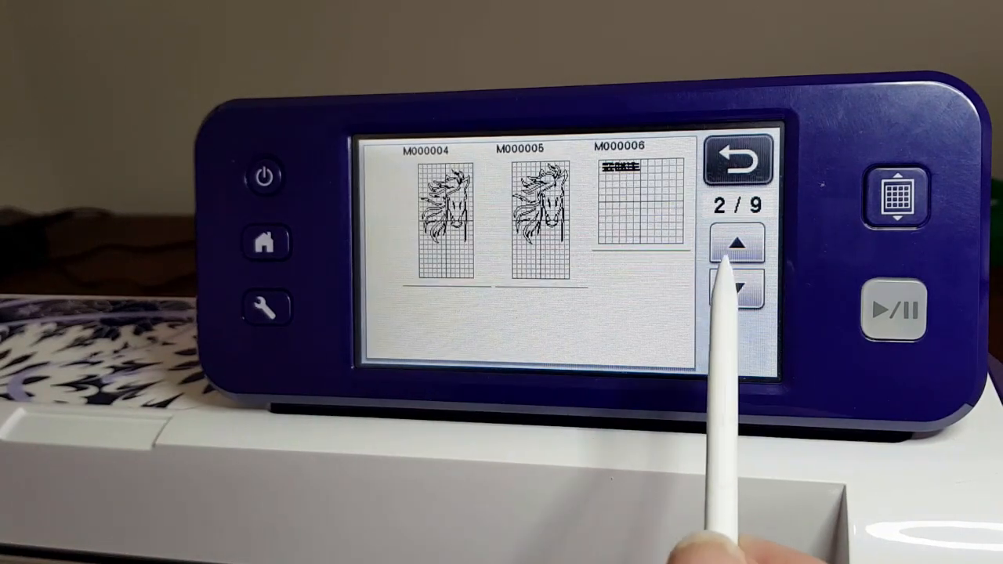
left_click(736, 286)
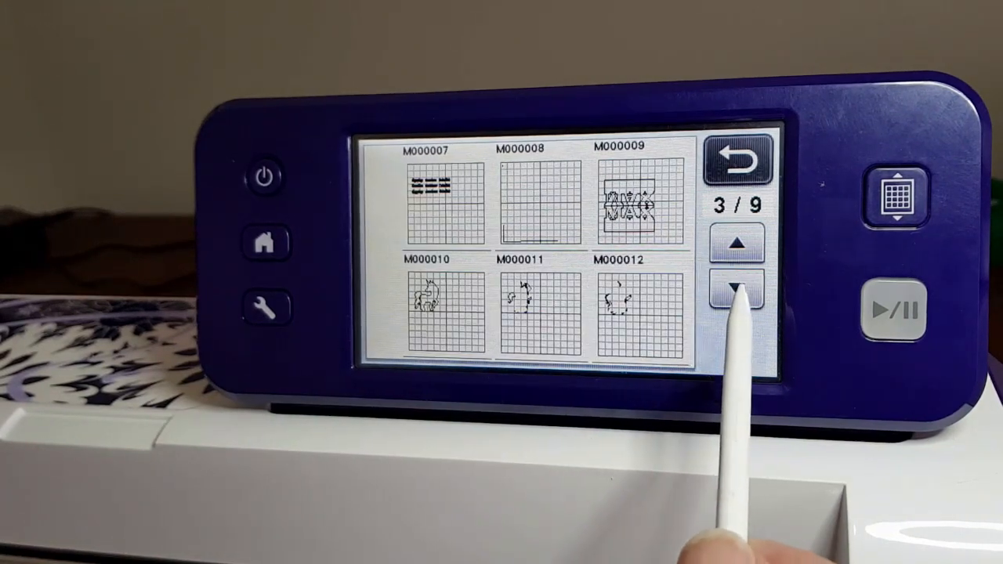
left_click(734, 289)
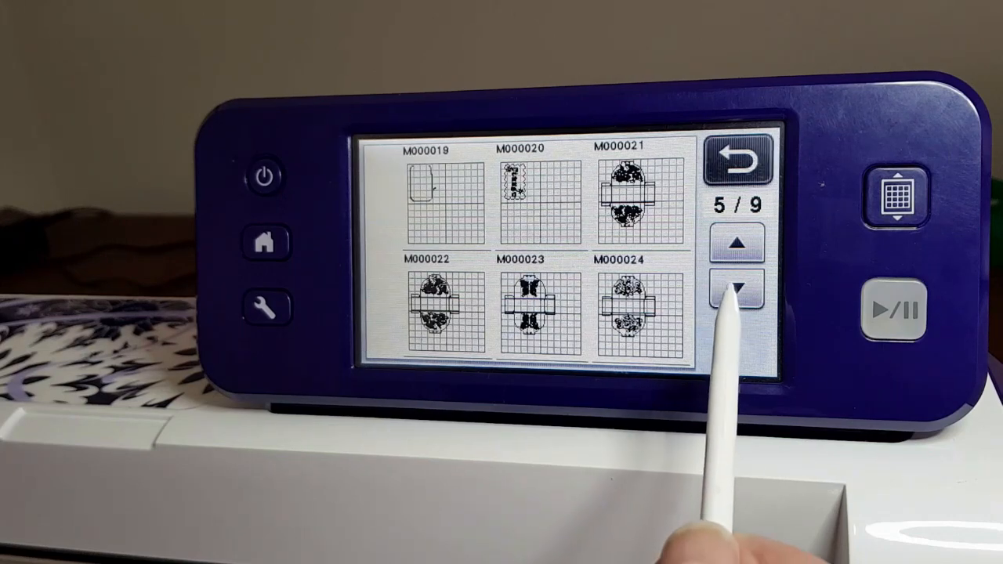
left_click(735, 289)
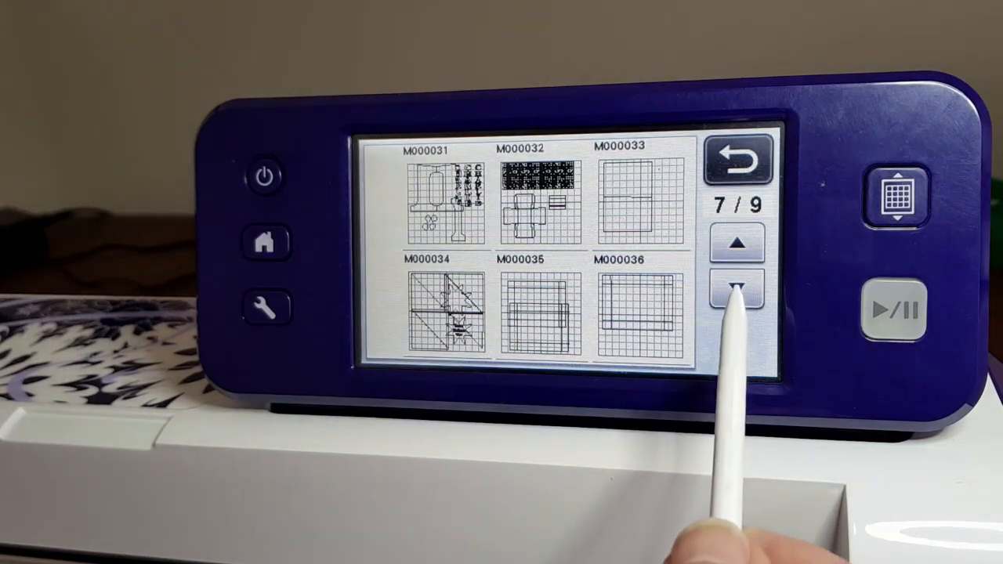